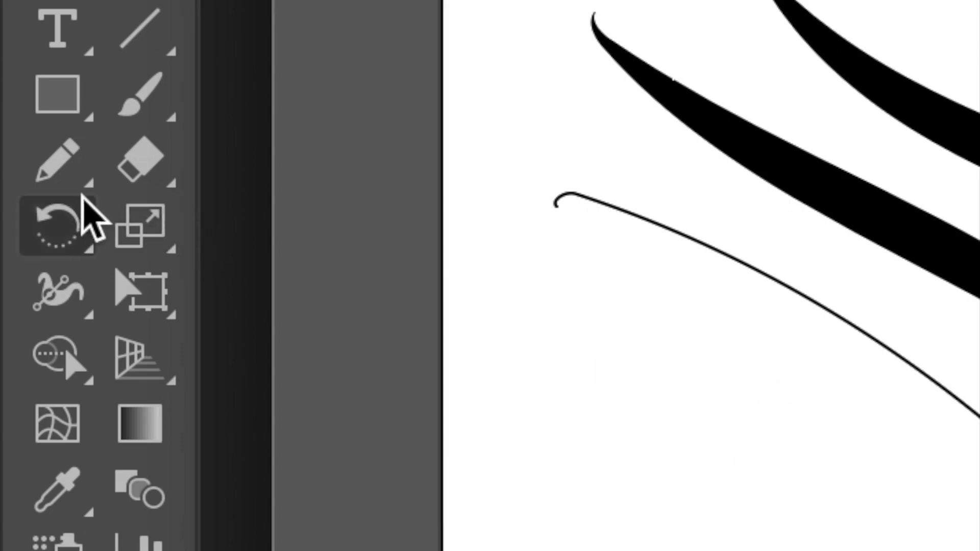
Pick the Pencil tool, then browse the Window and Effect menus without choosing anything.
left_click(57, 159)
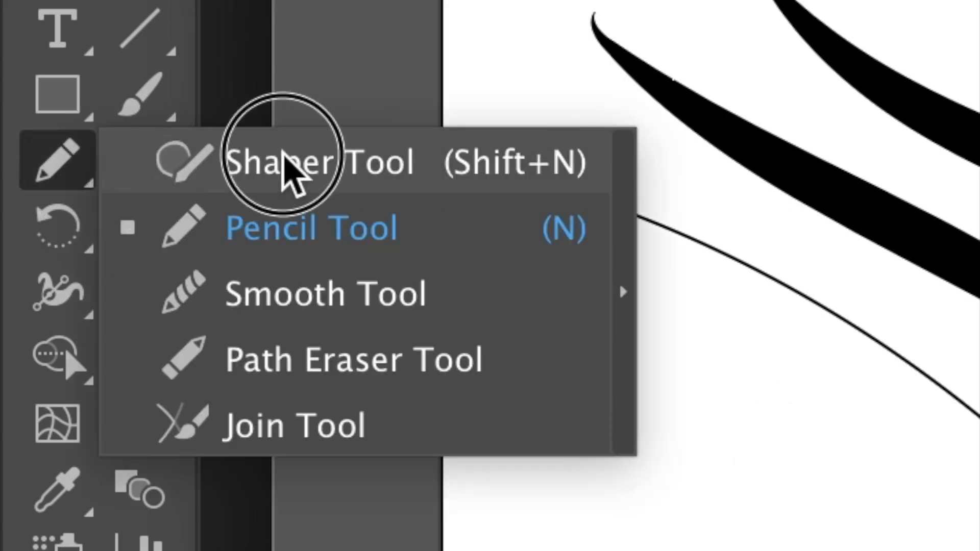
mouse_move(341, 235)
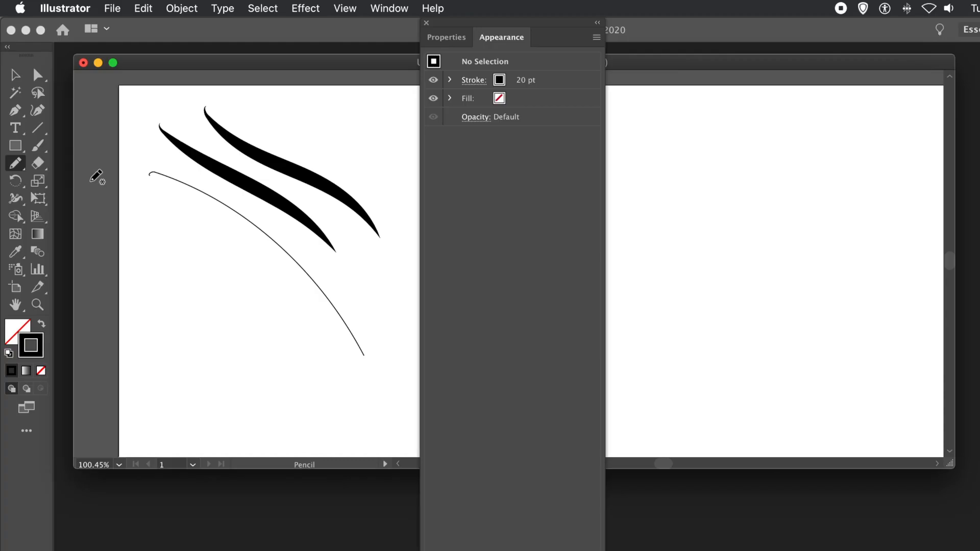
mouse_move(512, 38)
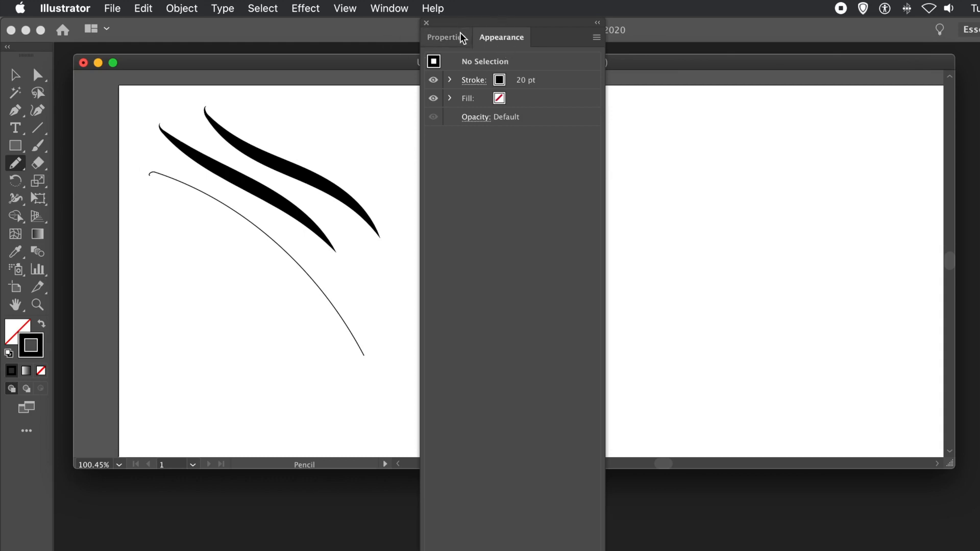
mouse_move(400, 15)
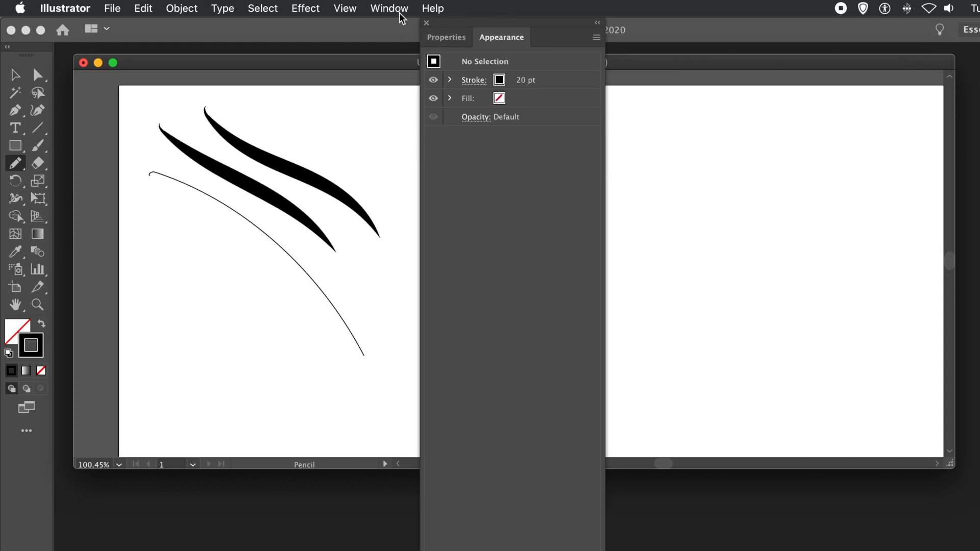
left_click(389, 8)
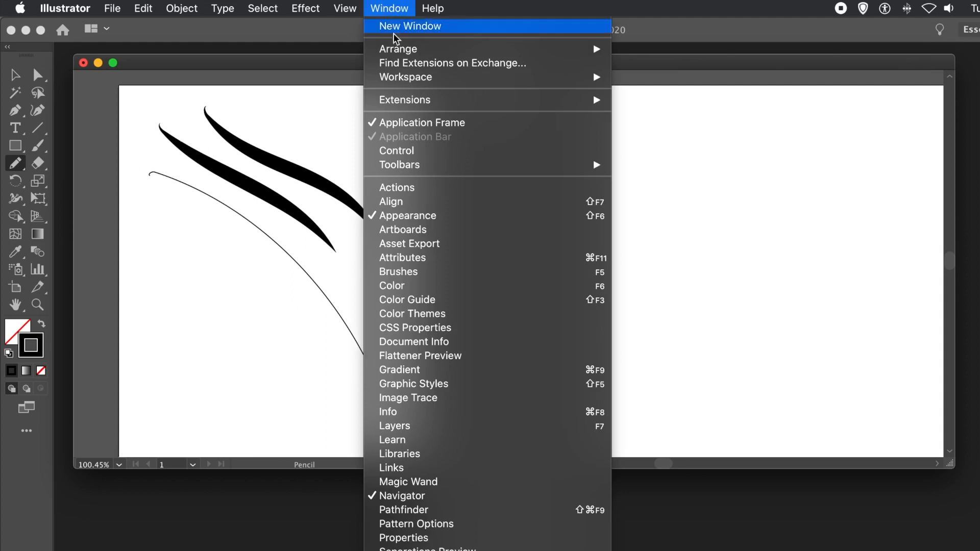
mouse_move(411, 538)
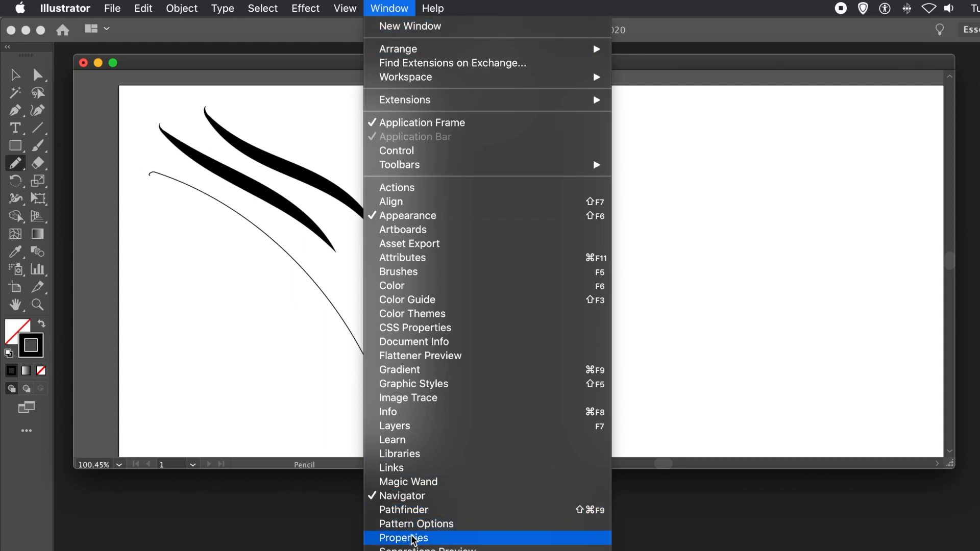
mouse_move(413, 341)
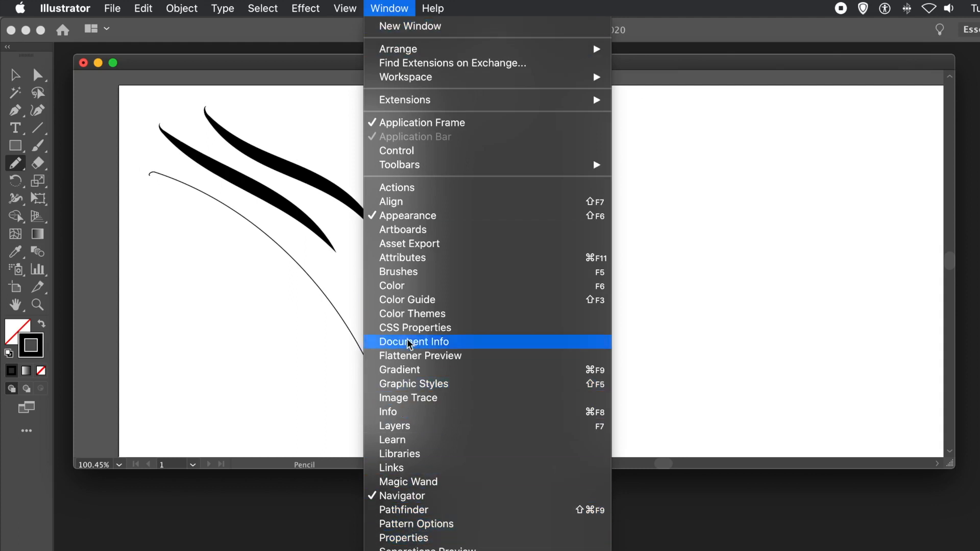
mouse_move(417, 230)
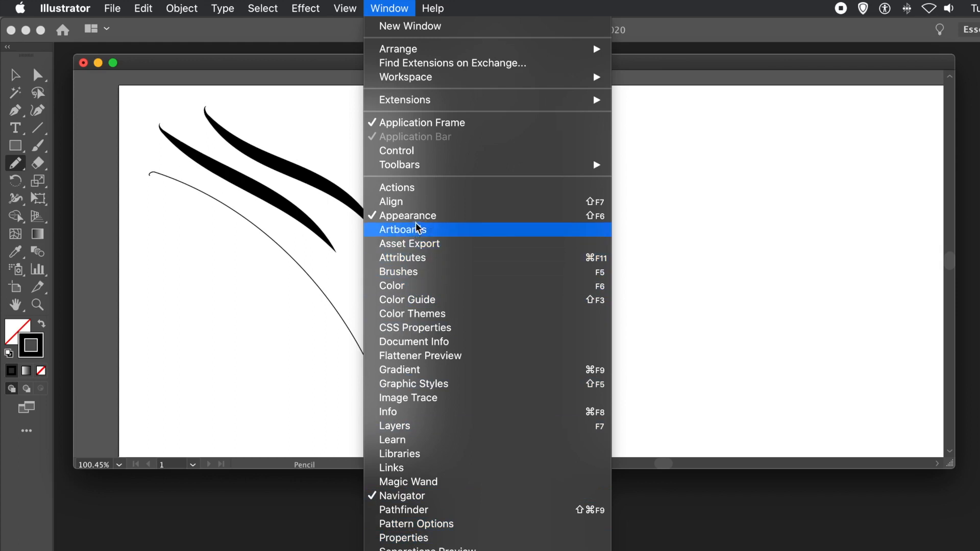
left_click(305, 8)
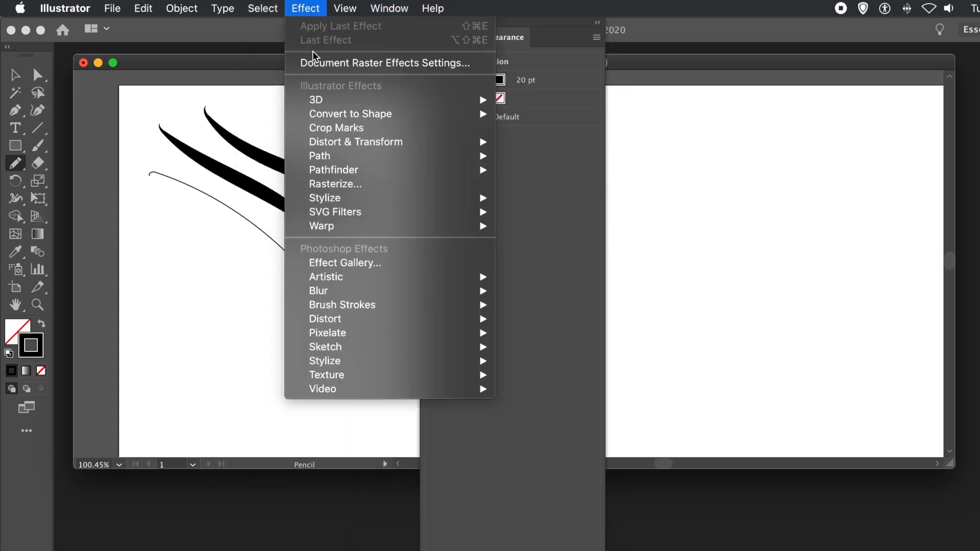
left_click(263, 66)
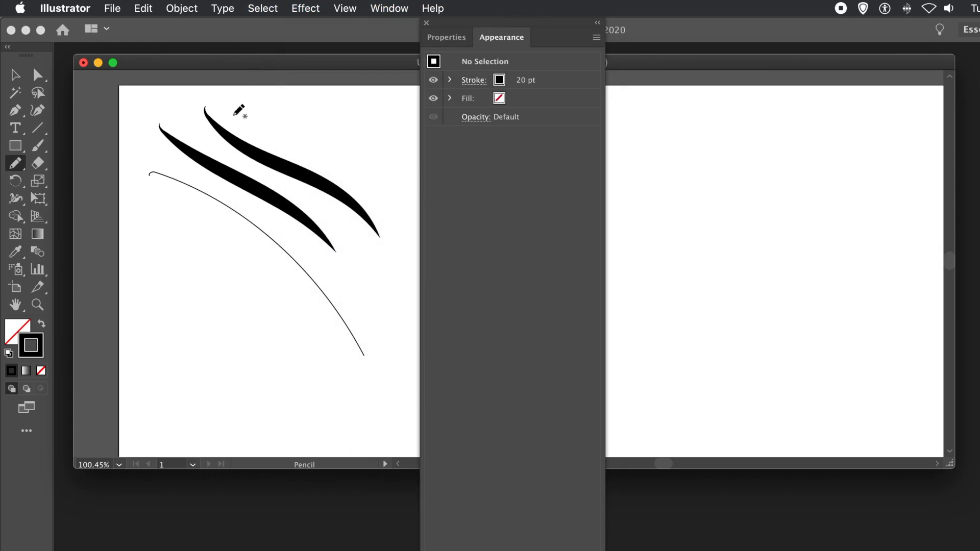
mouse_move(218, 179)
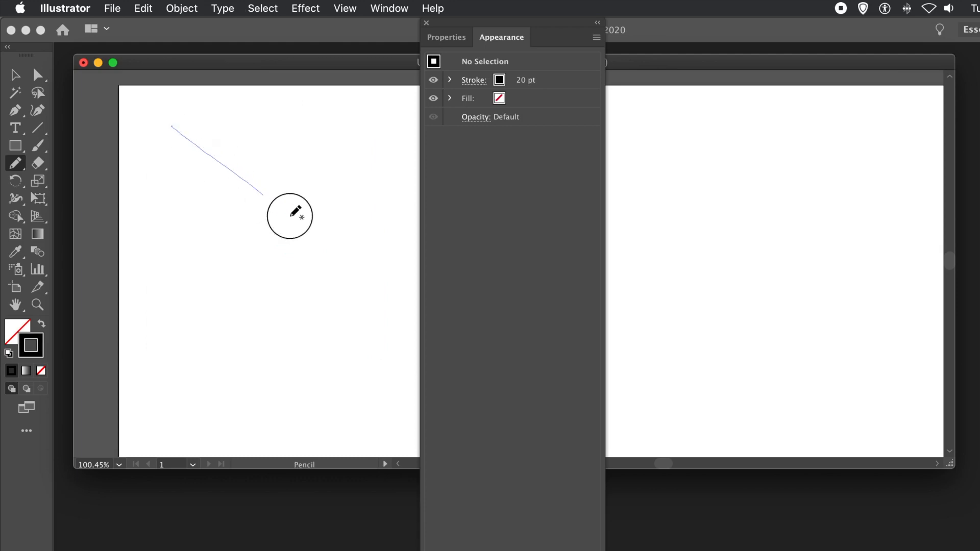
Draw a curved 20 pt pencil stroke from the upper left of the artboard.
left_click_drag(174, 128, 338, 294)
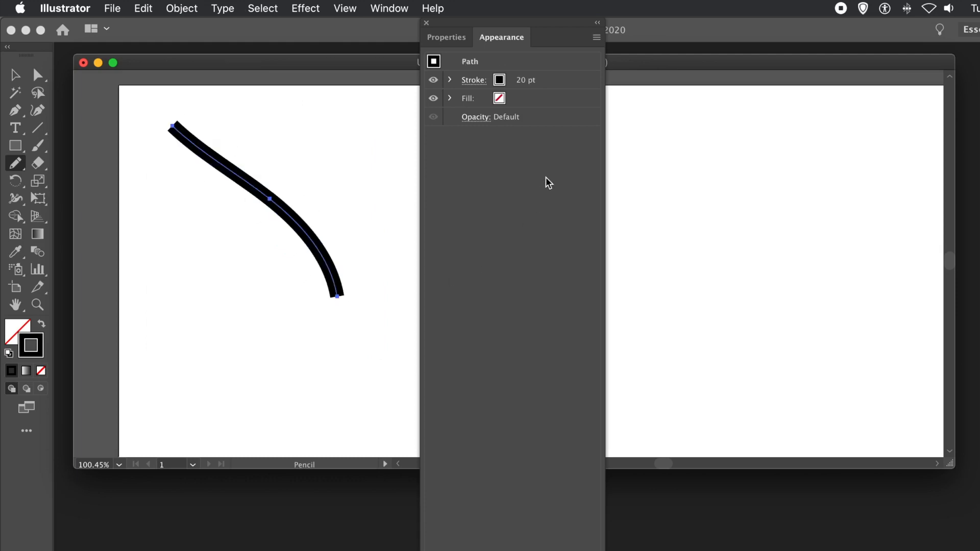
mouse_move(558, 85)
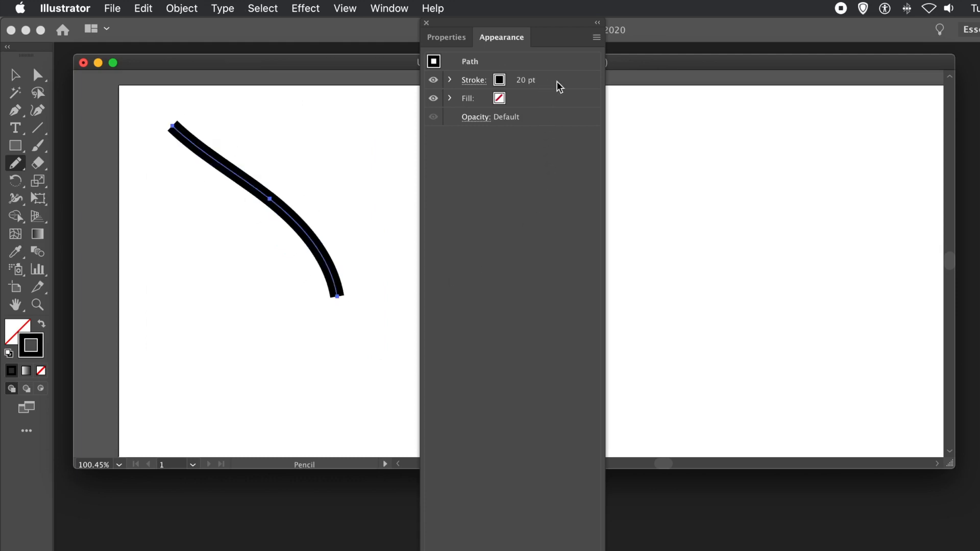
left_click(595, 36)
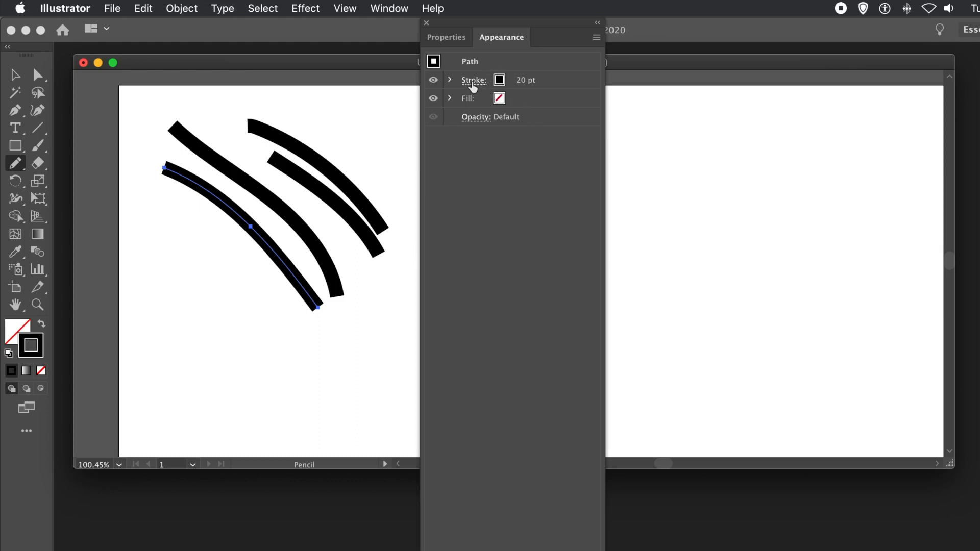
Give the new 20 pt stroke a width profile that tapers to points at both ends.
left_click(473, 80)
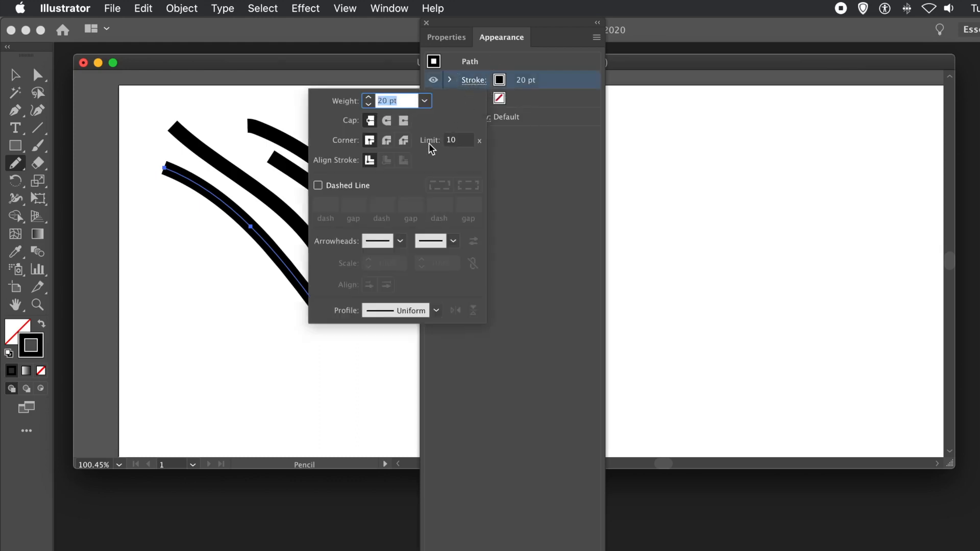
left_click(435, 311)
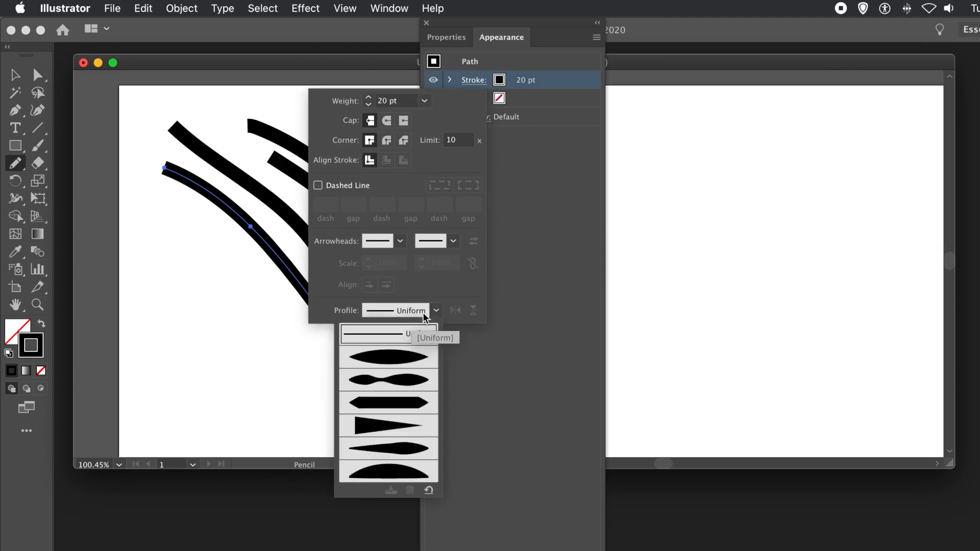
mouse_move(410, 472)
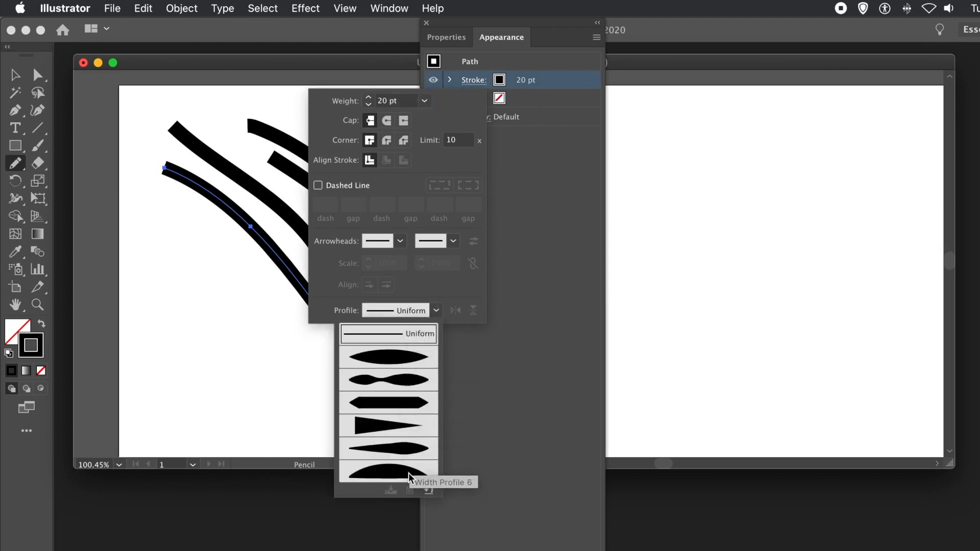
left_click(388, 474)
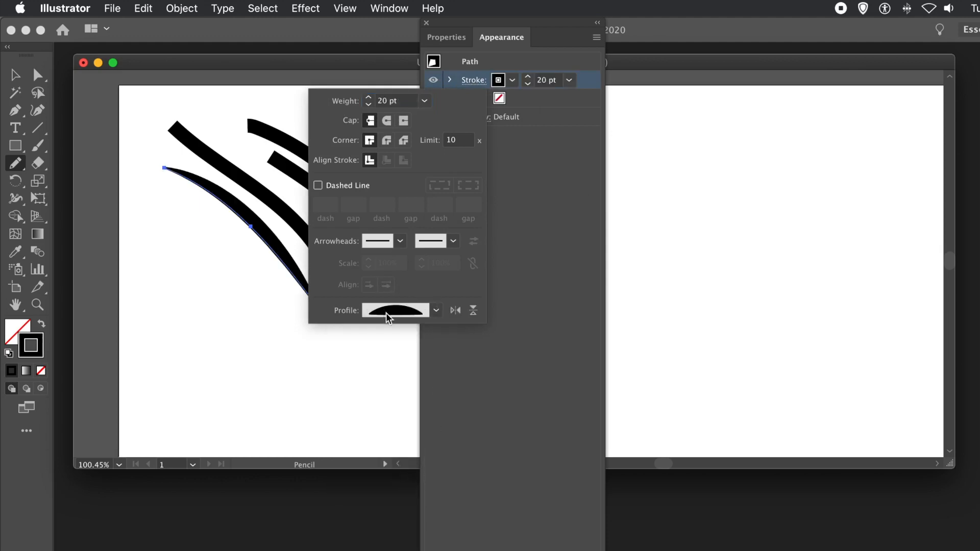
left_click(395, 310)
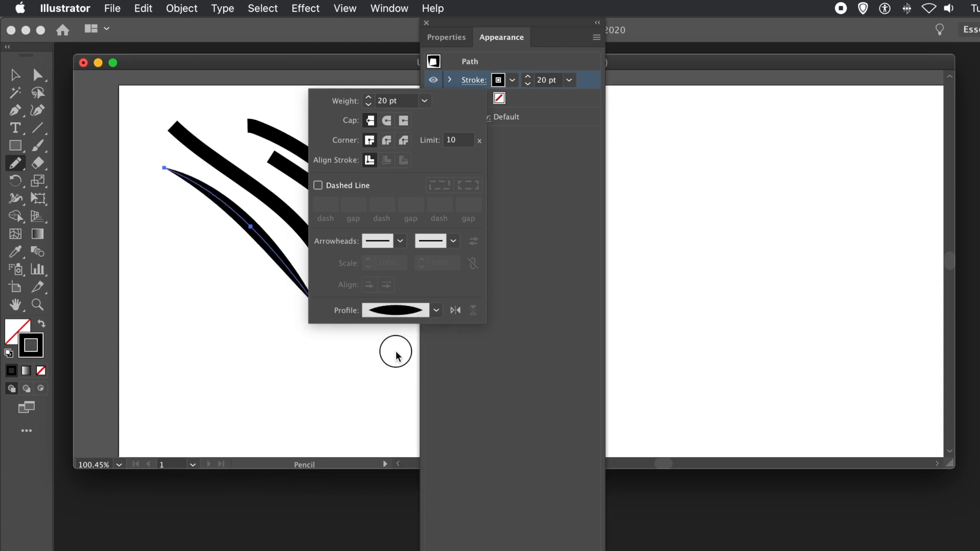
mouse_move(306, 188)
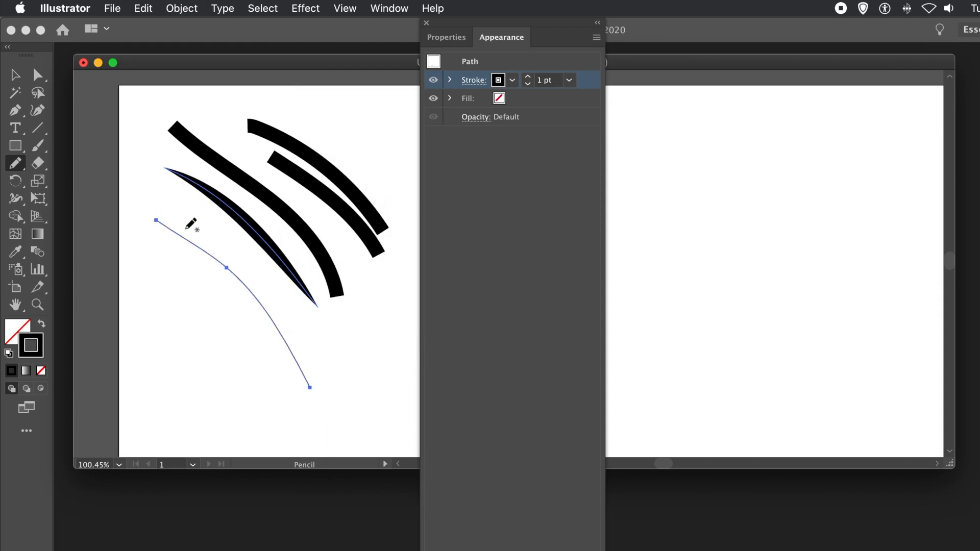
mouse_move(539, 69)
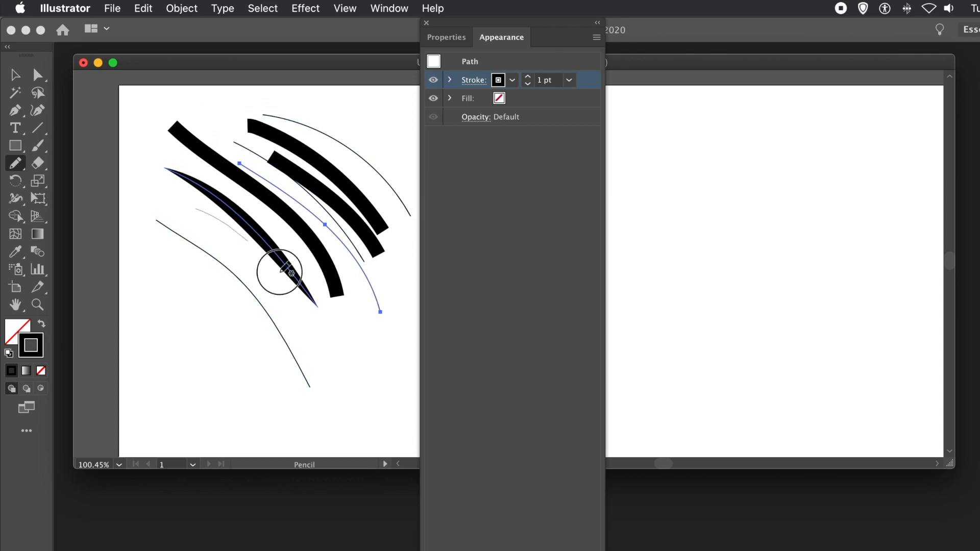
Draw another thin 1 pt curved pencil stroke among the thick ones.
left_click_drag(291, 271, 365, 366)
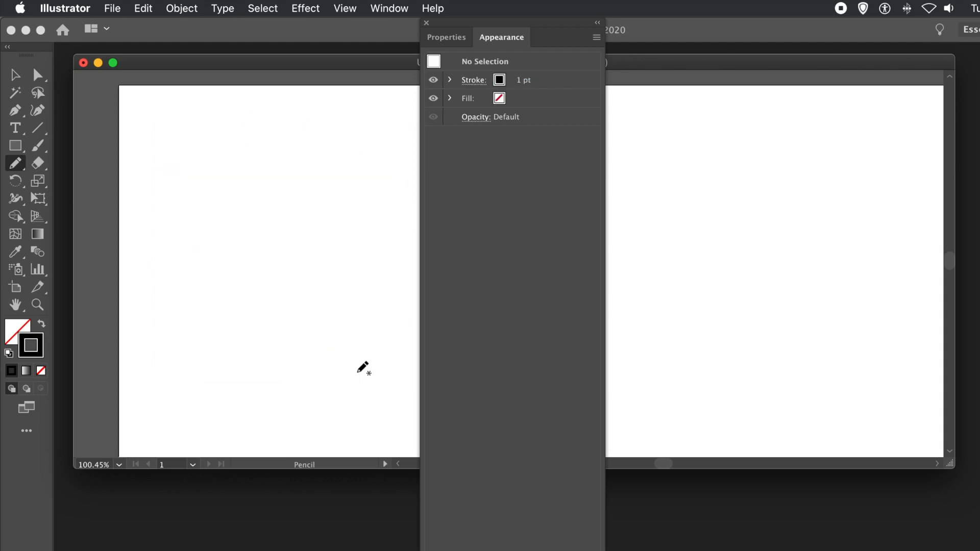
mouse_move(505, 60)
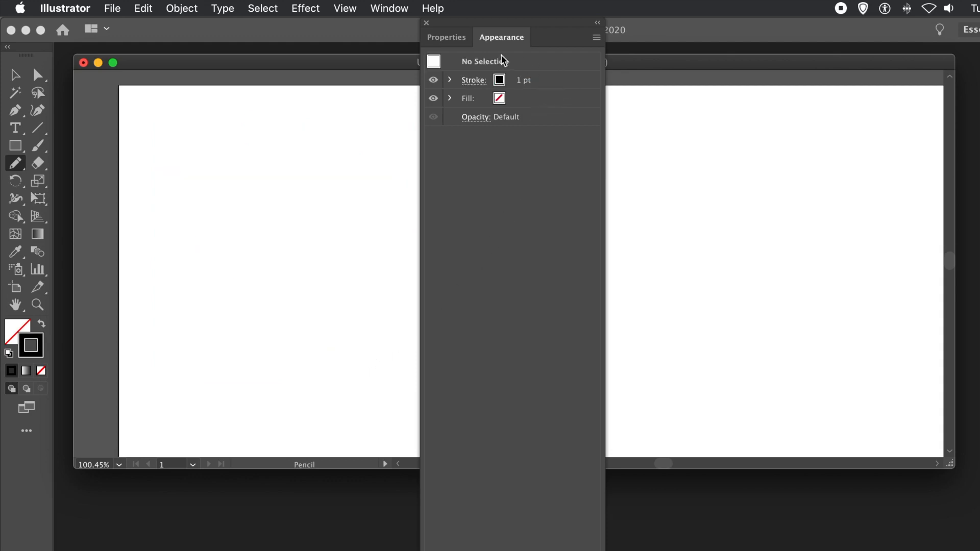
Toggle New Art Has Basic Appearance from the Appearance panel menu and bring up the new-art stroke settings.
left_click(595, 37)
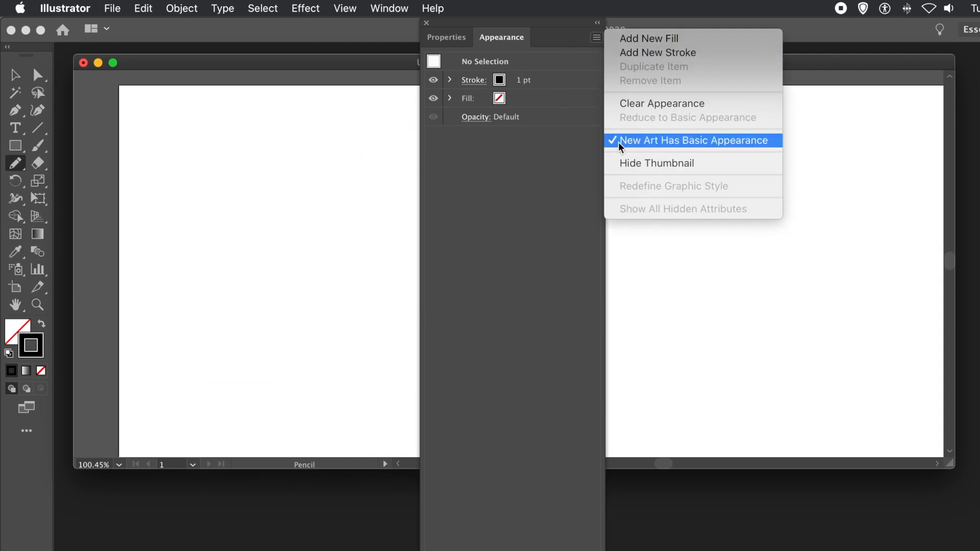
left_click(692, 140)
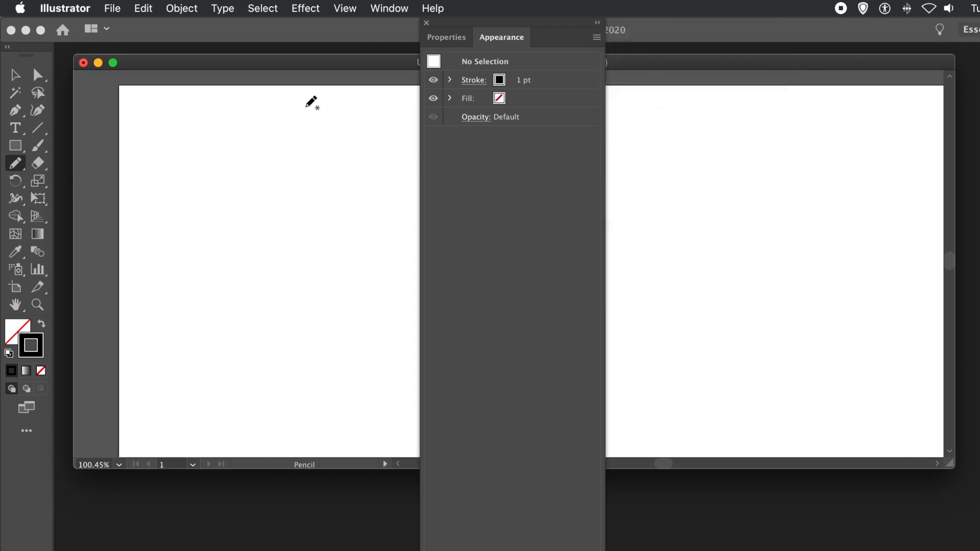
mouse_move(423, 98)
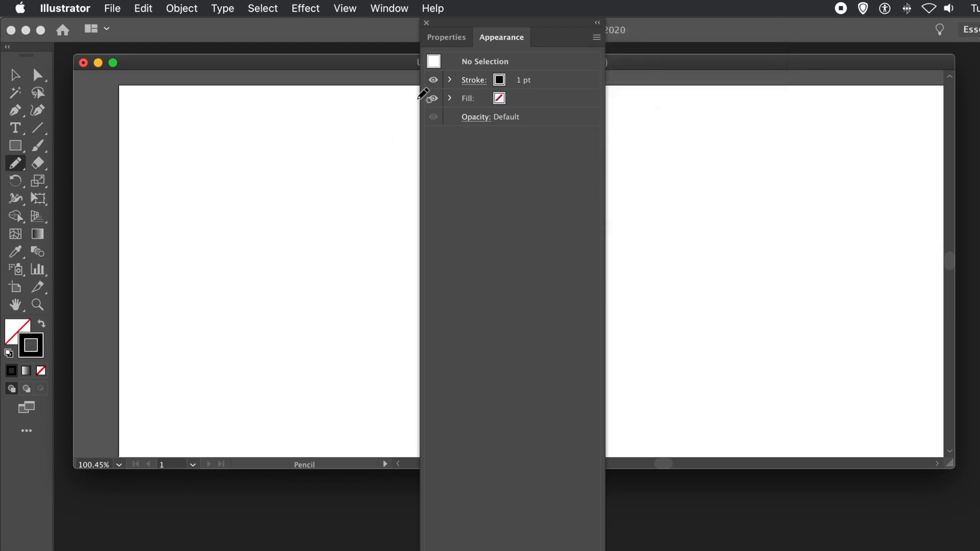
left_click(474, 80)
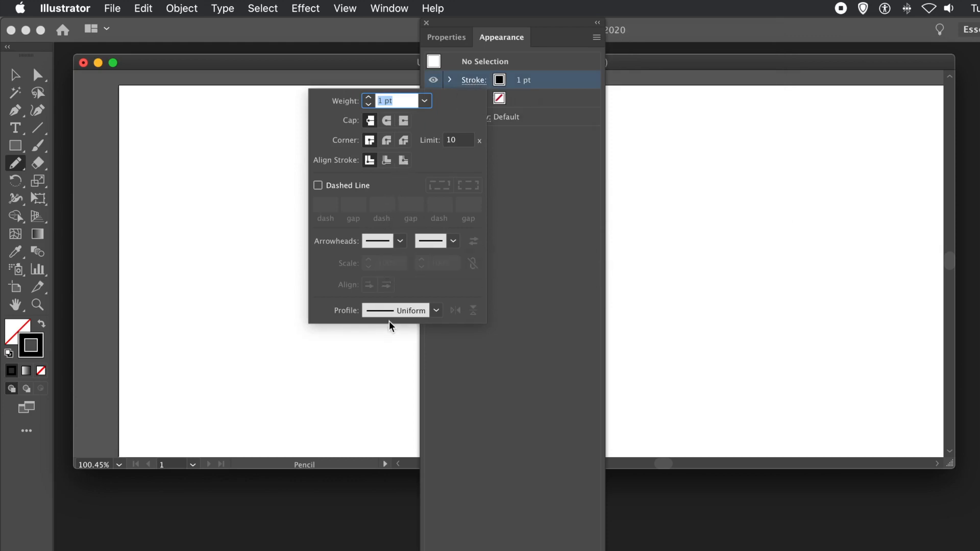
Set new strokes to a both-ends tapered width profile with a 20 pt weight.
left_click(436, 311)
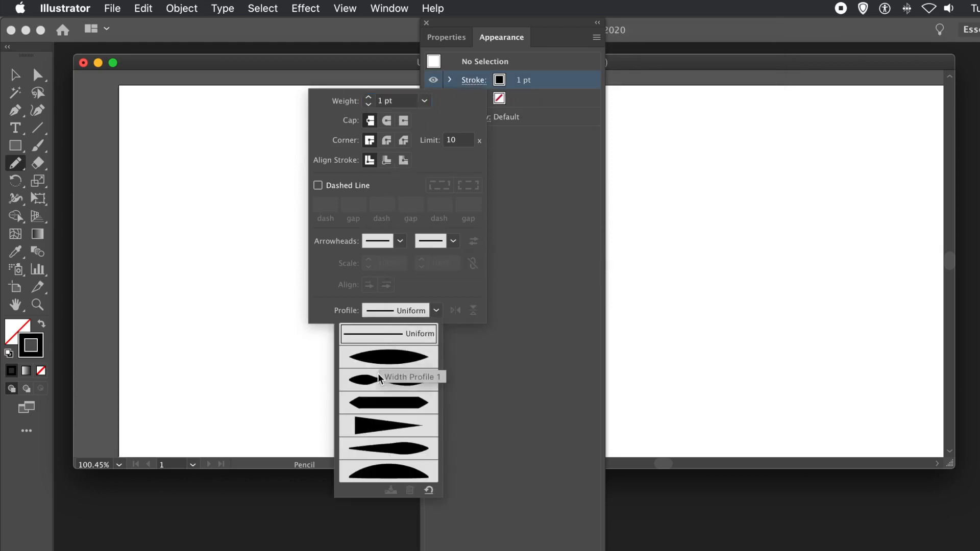
left_click(363, 358)
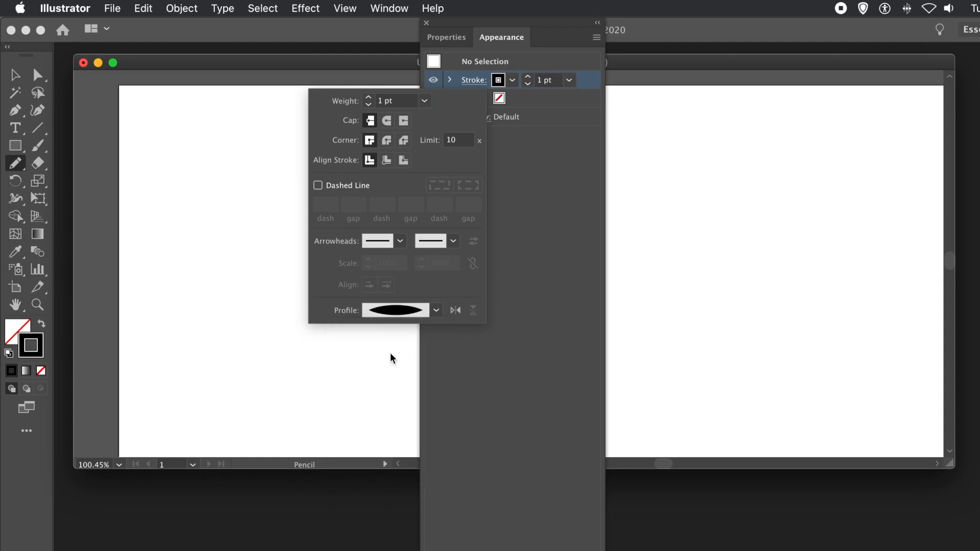
mouse_move(360, 86)
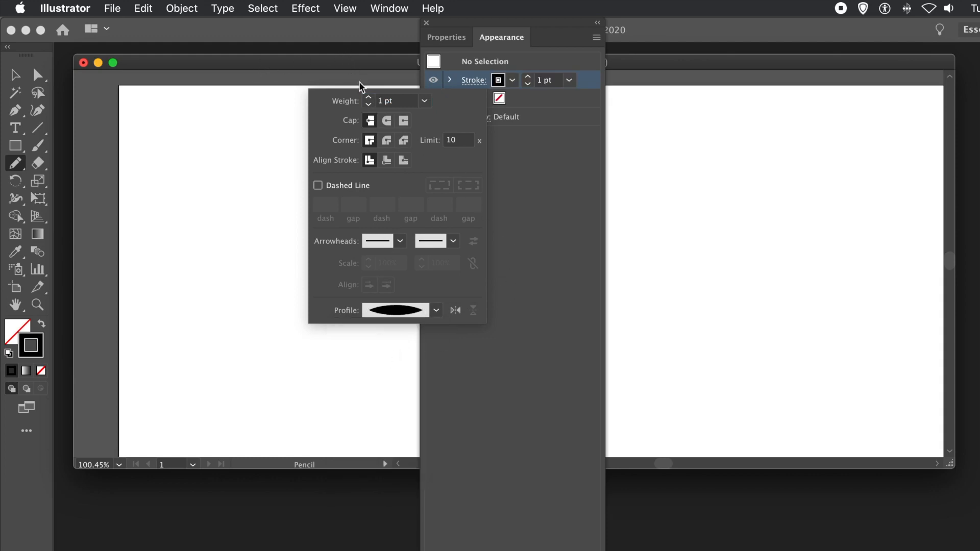
left_click(425, 102)
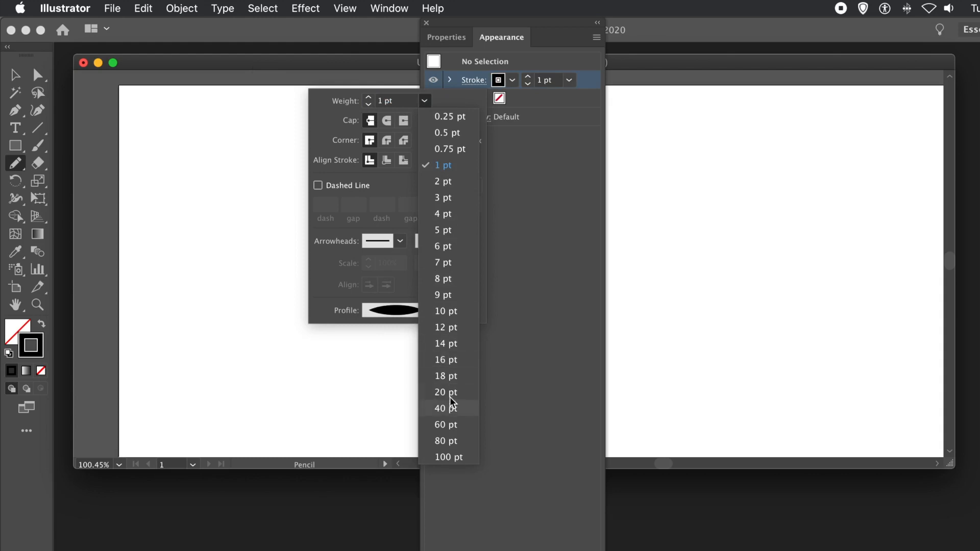
left_click(445, 392)
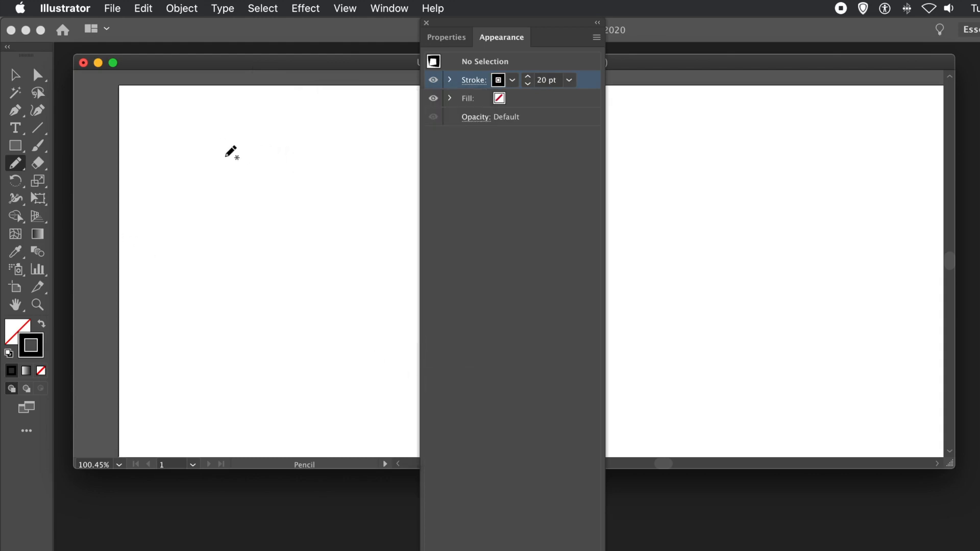
left_click_drag(188, 148, 319, 282)
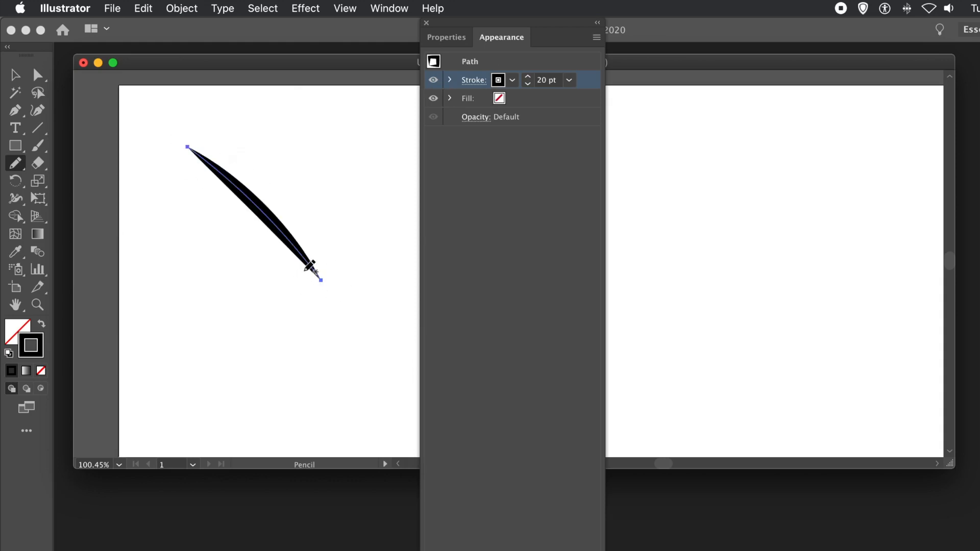
left_click_drag(244, 123, 388, 294)
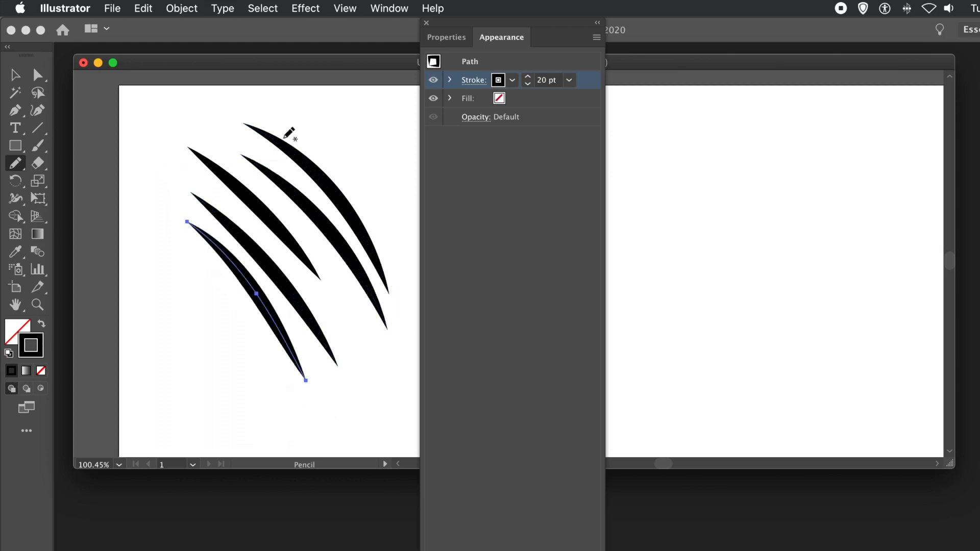
left_click_drag(291, 125, 419, 263)
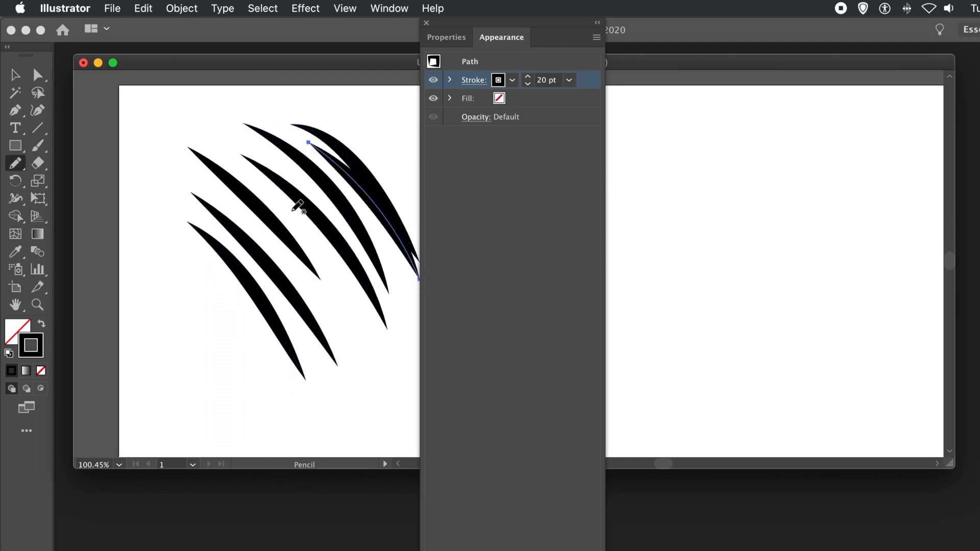
left_click_drag(305, 282, 399, 405)
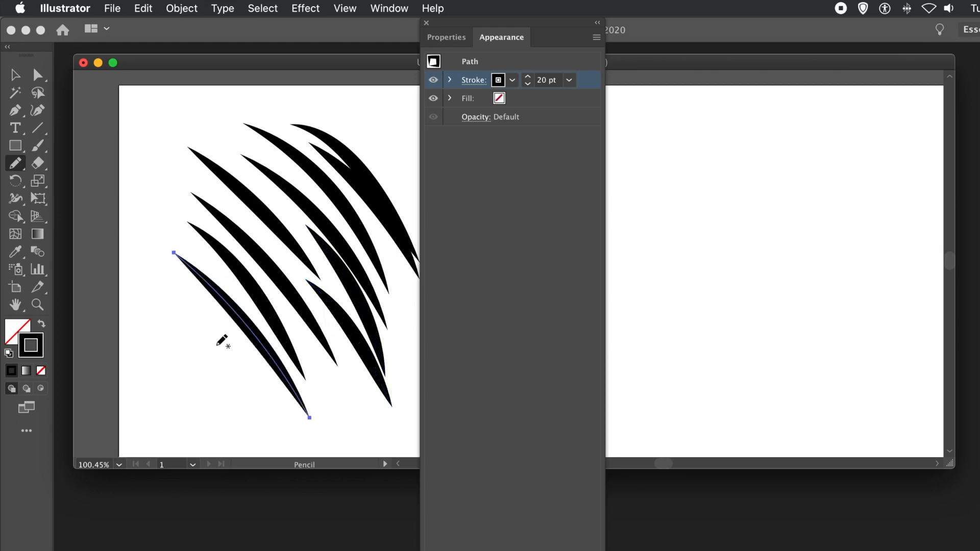
left_click_drag(223, 341, 135, 209)
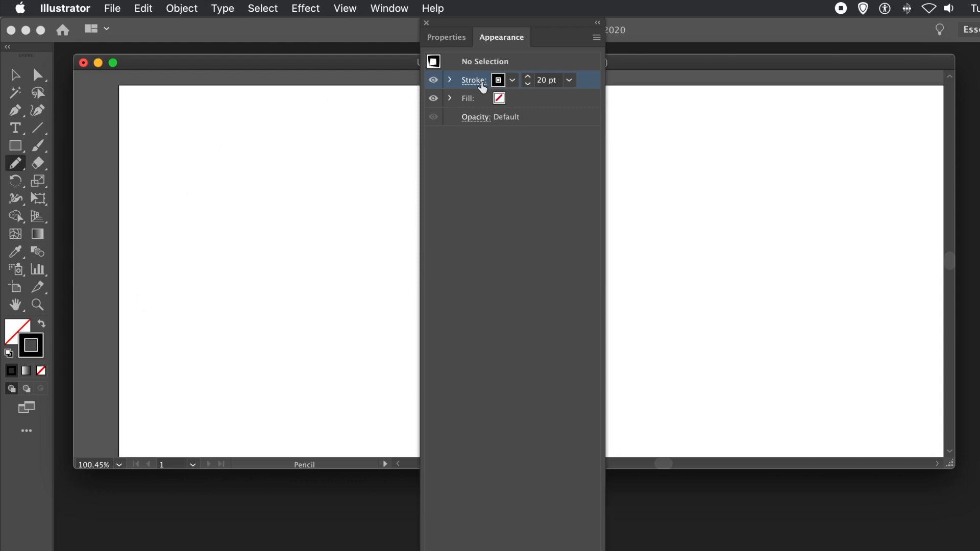
Switch new strokes to the one-point triangular profile and draw a stroke that narrows to a point.
left_click(472, 80)
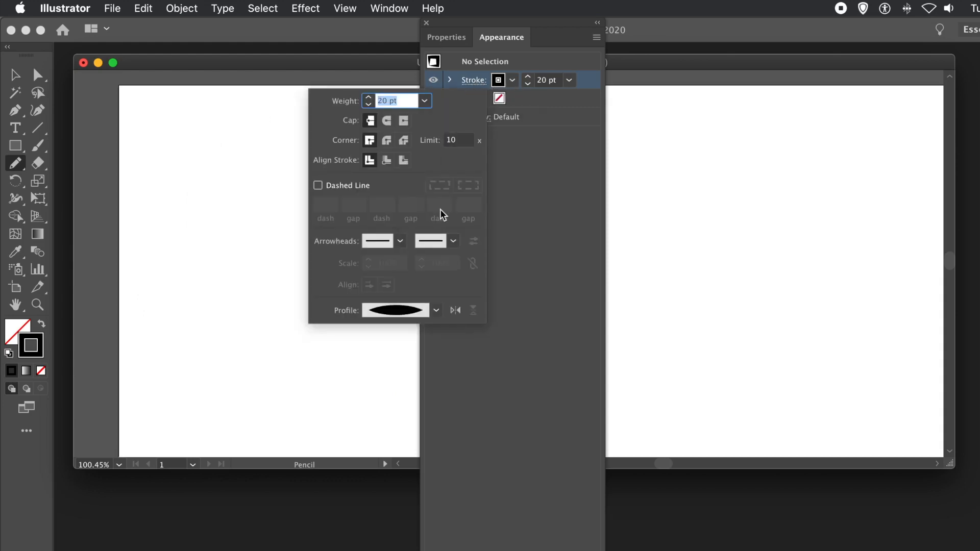
left_click(436, 311)
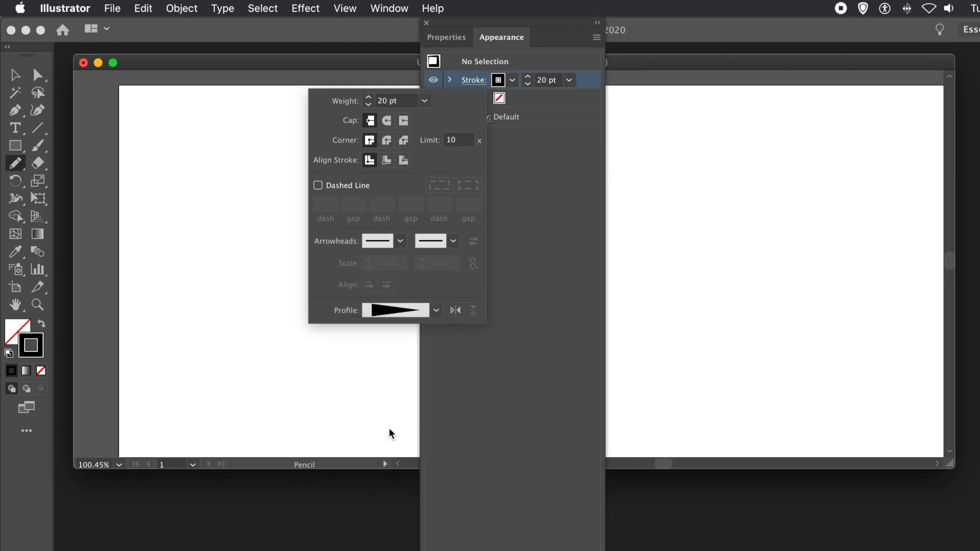
mouse_move(165, 155)
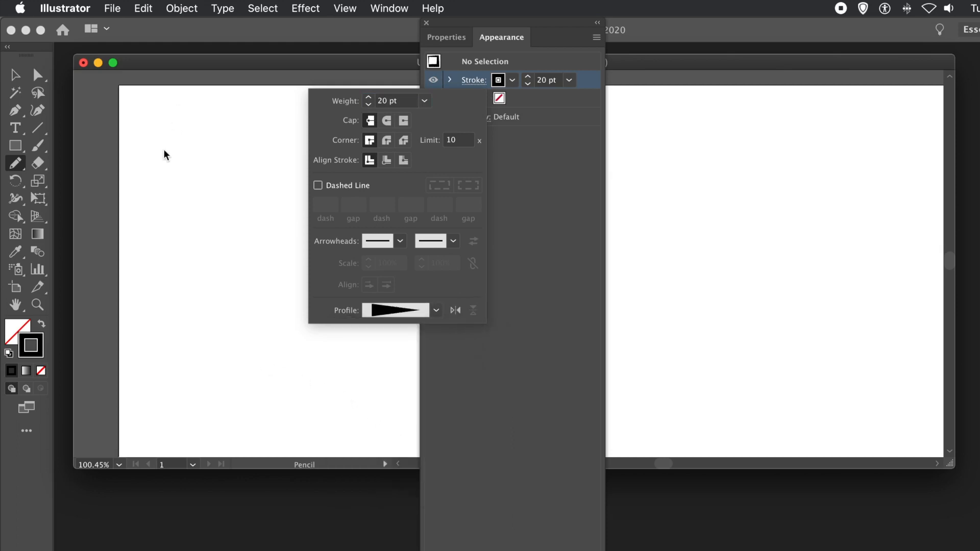
left_click_drag(194, 163, 285, 249)
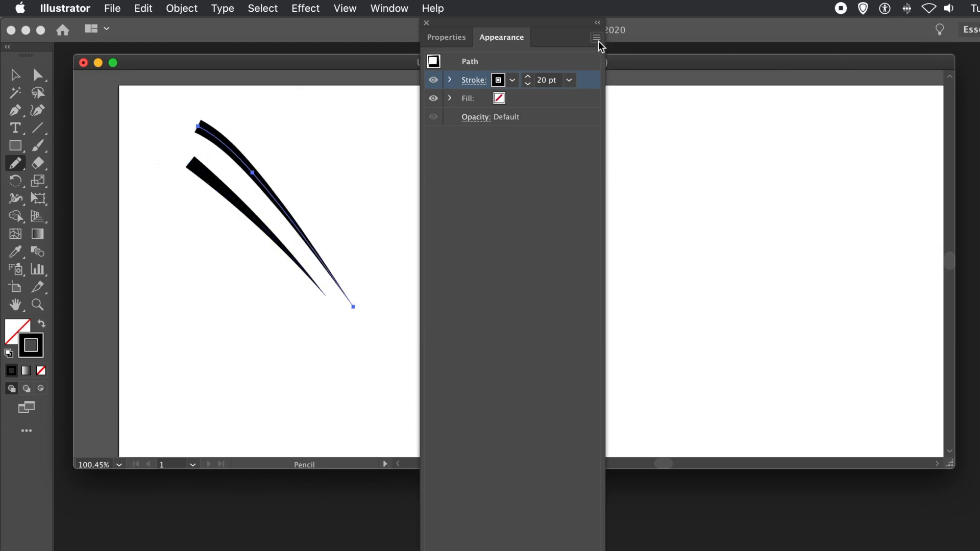
left_click(595, 38)
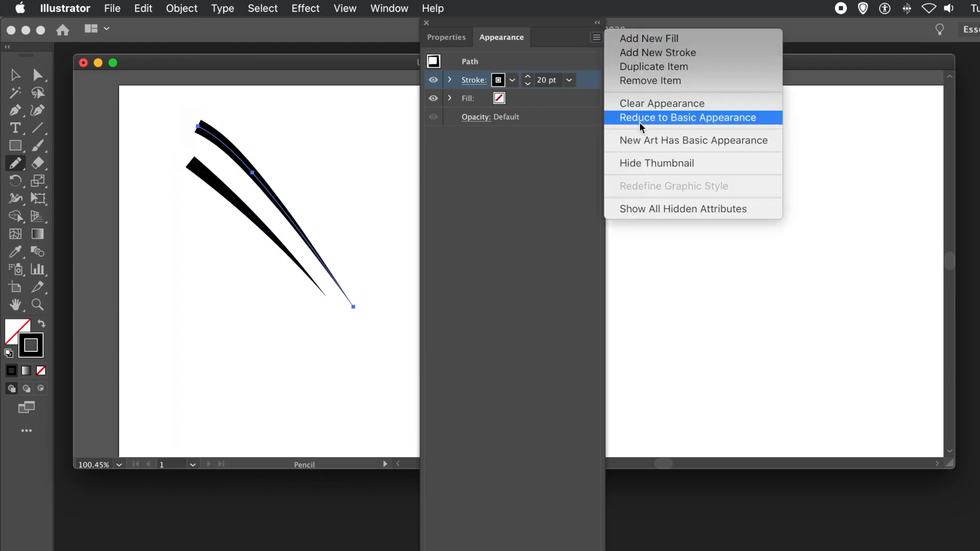
mouse_move(694, 139)
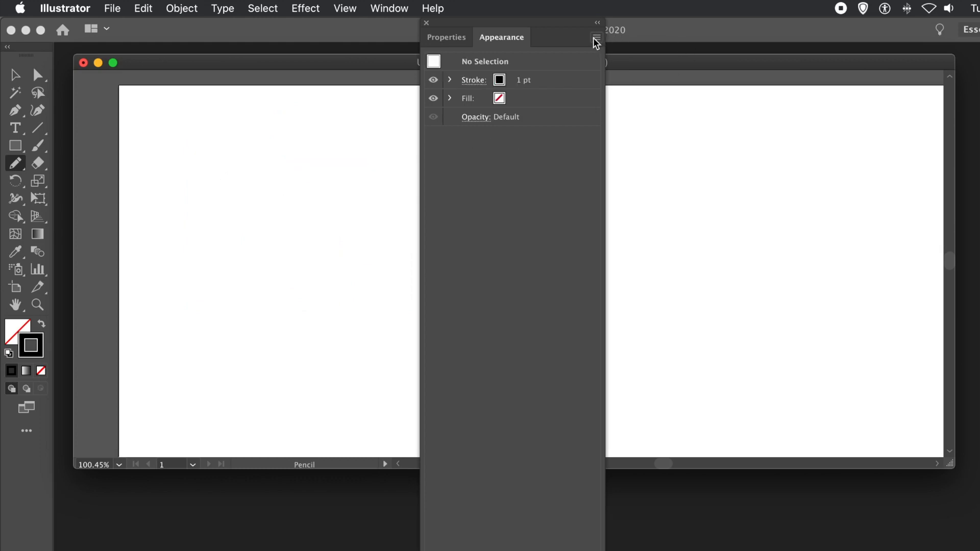
Reduce new art to a basic 1 pt appearance and show the Properties panel.
left_click(595, 38)
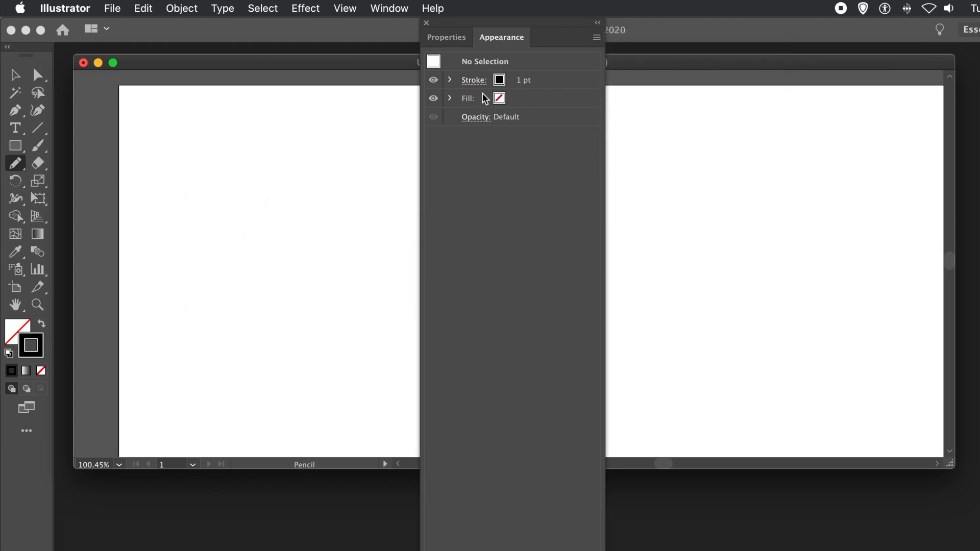
left_click(446, 37)
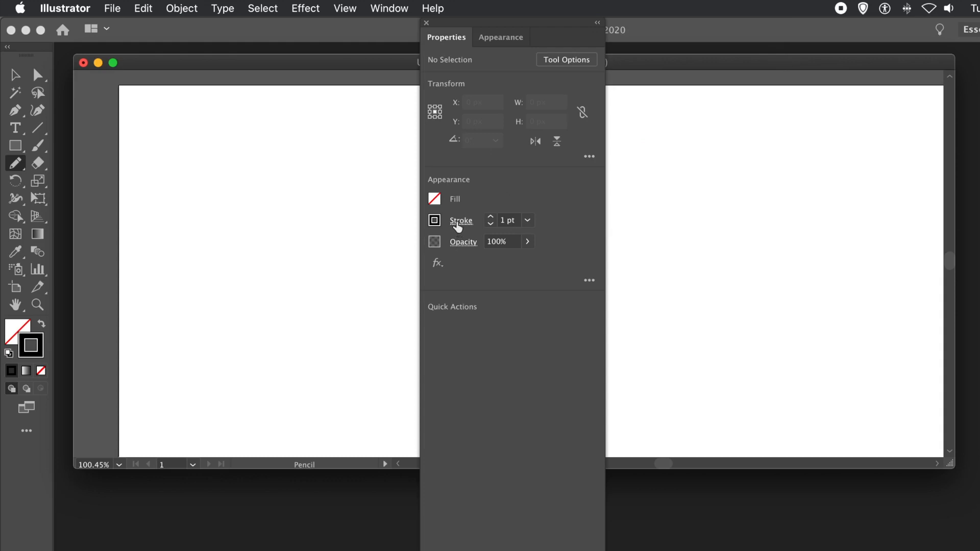
Set strokes to the eye-shaped both-ends taper at 14 pt and draw curved strokes near the top left.
left_click(461, 220)
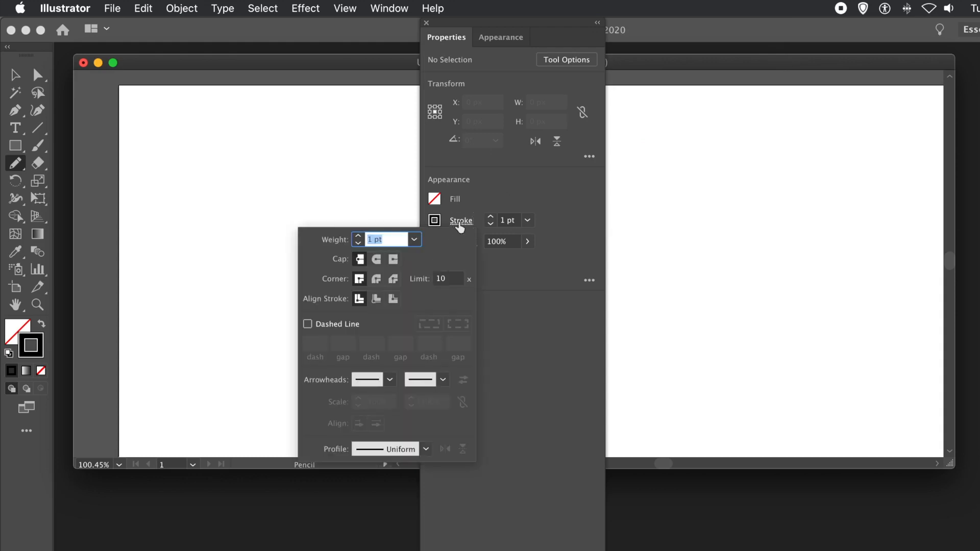
left_click(426, 449)
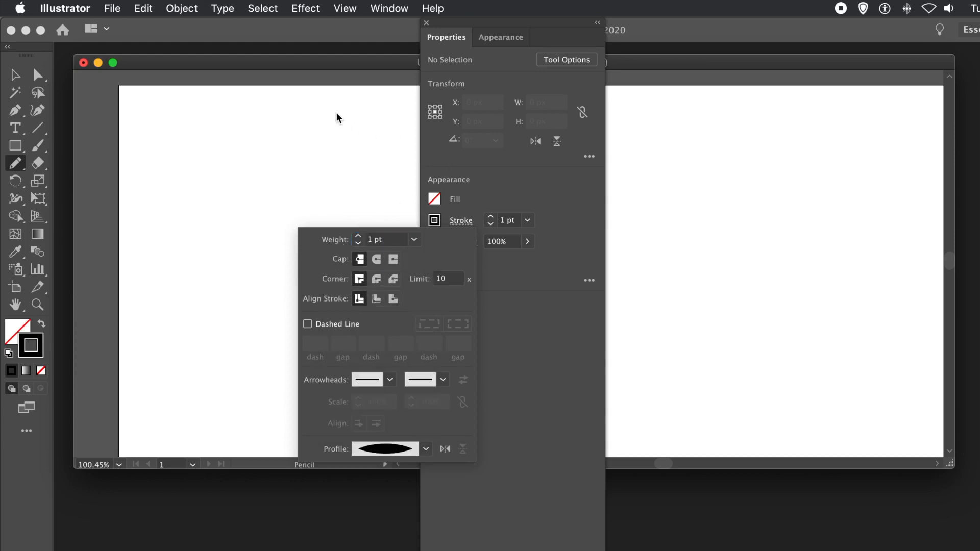
mouse_move(384, 201)
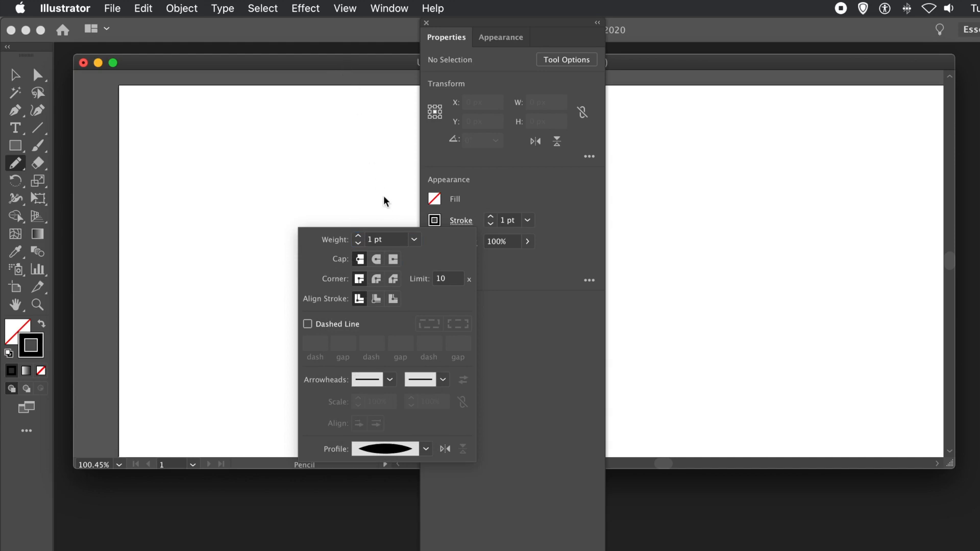
left_click(413, 239)
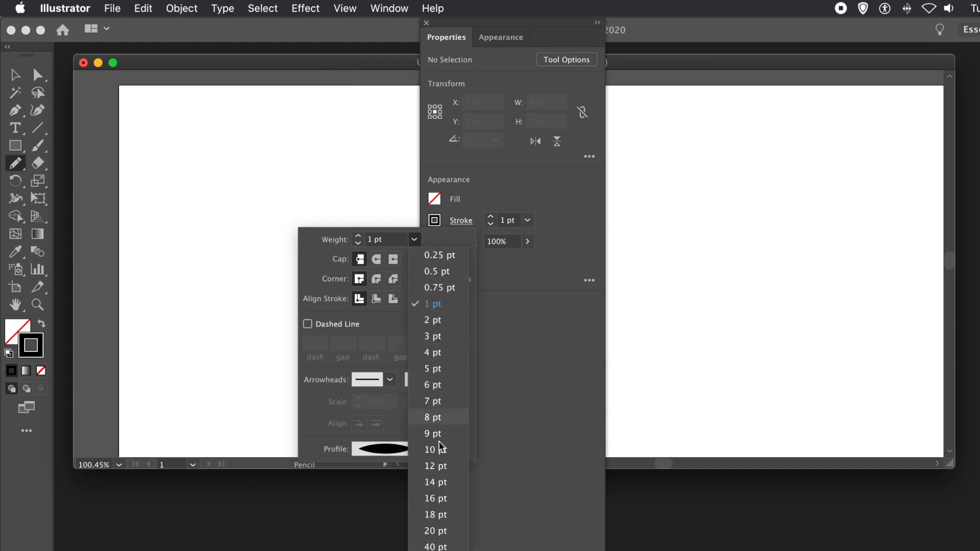
left_click(435, 482)
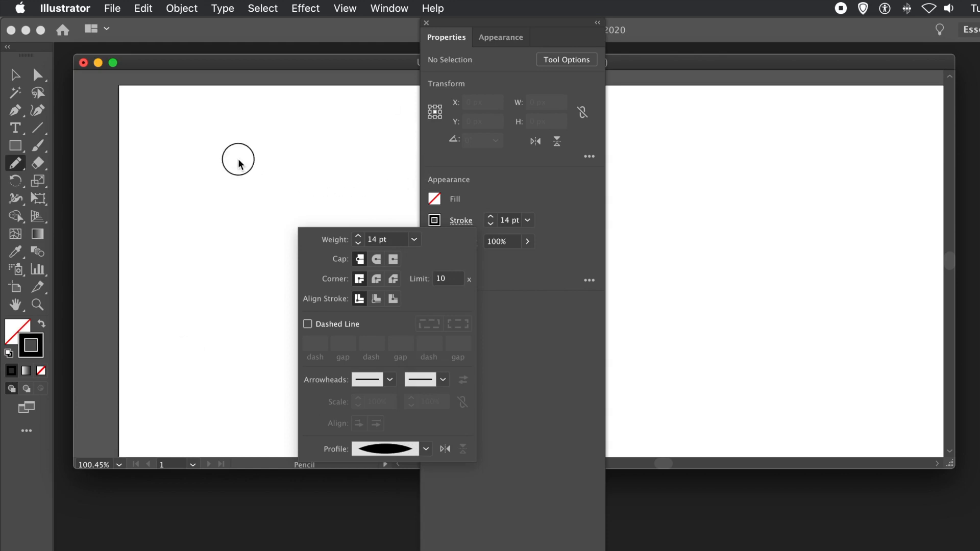
left_click_drag(191, 163, 338, 297)
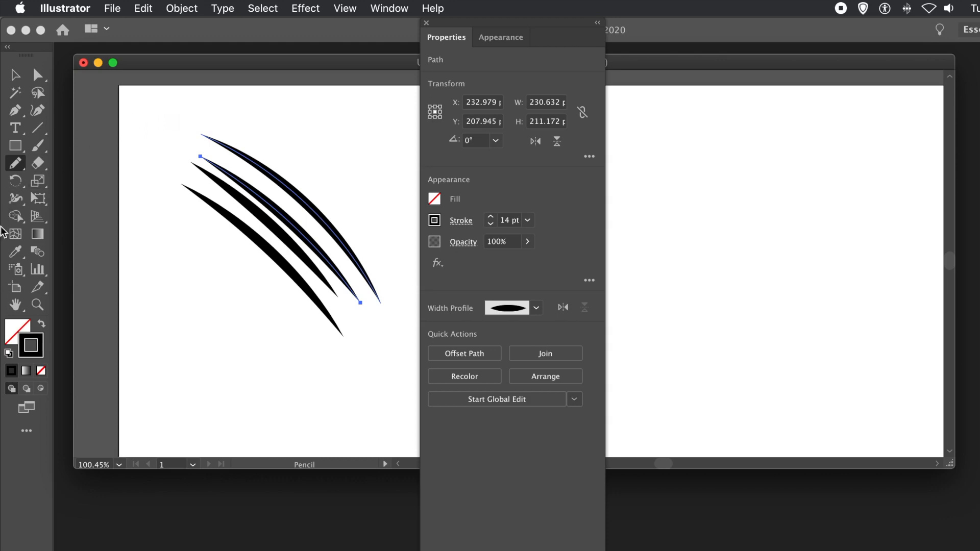
mouse_move(15, 199)
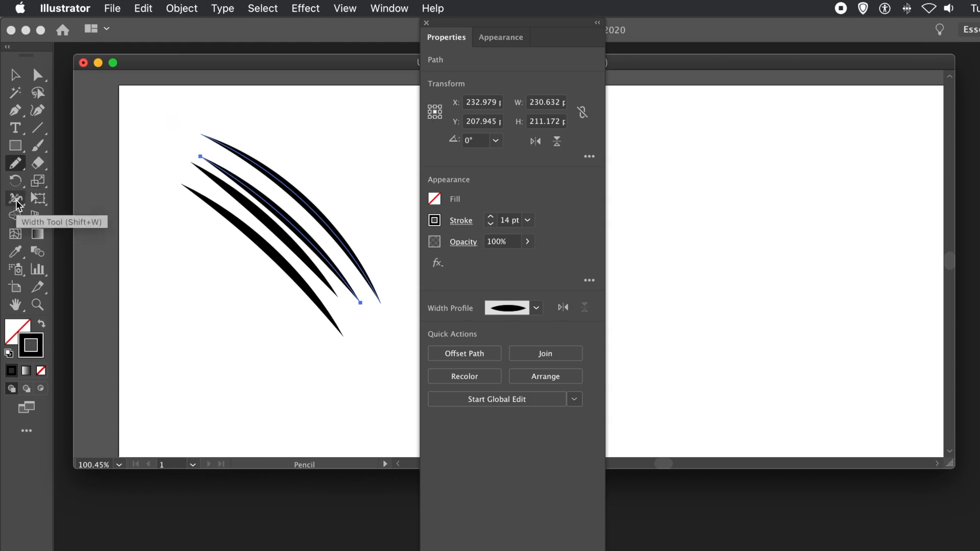
With the Width tool (Shift+W), pinch and bulge the middle of the lower stroke.
left_click(15, 198)
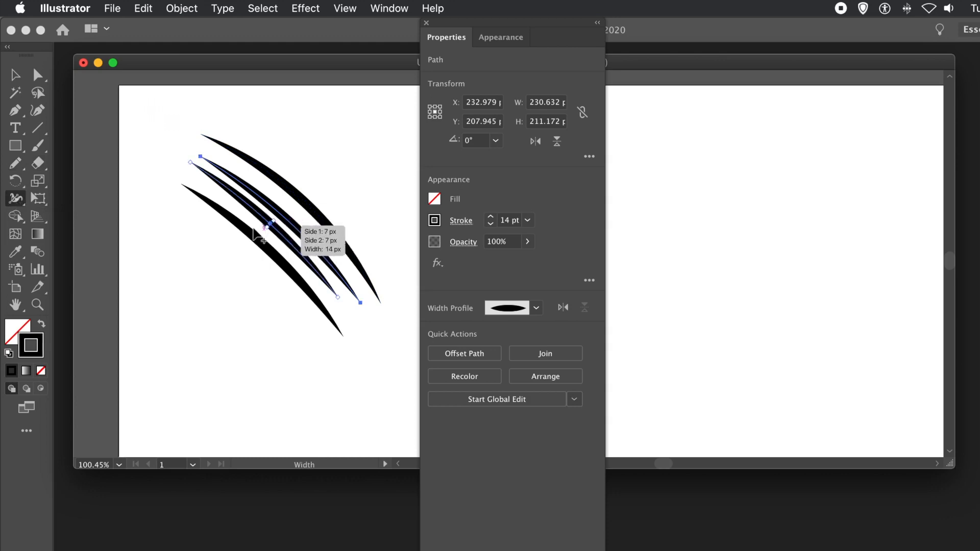
left_click_drag(267, 224, 263, 253)
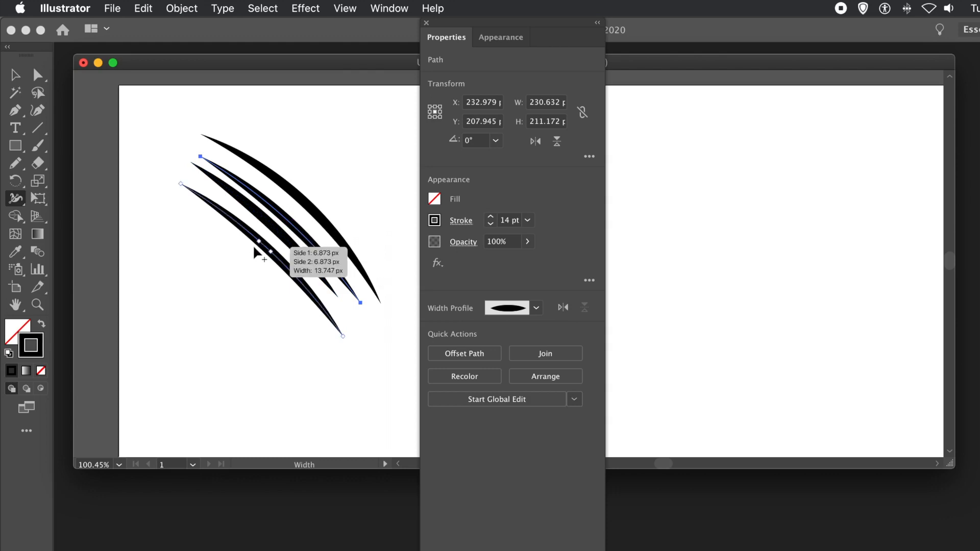
left_click_drag(260, 251, 282, 250)
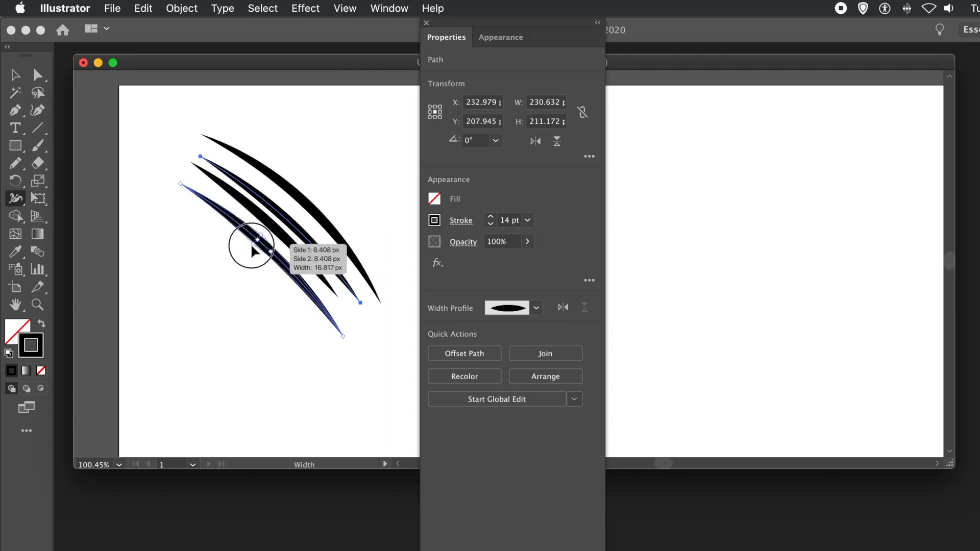
left_click_drag(250, 250, 282, 281)
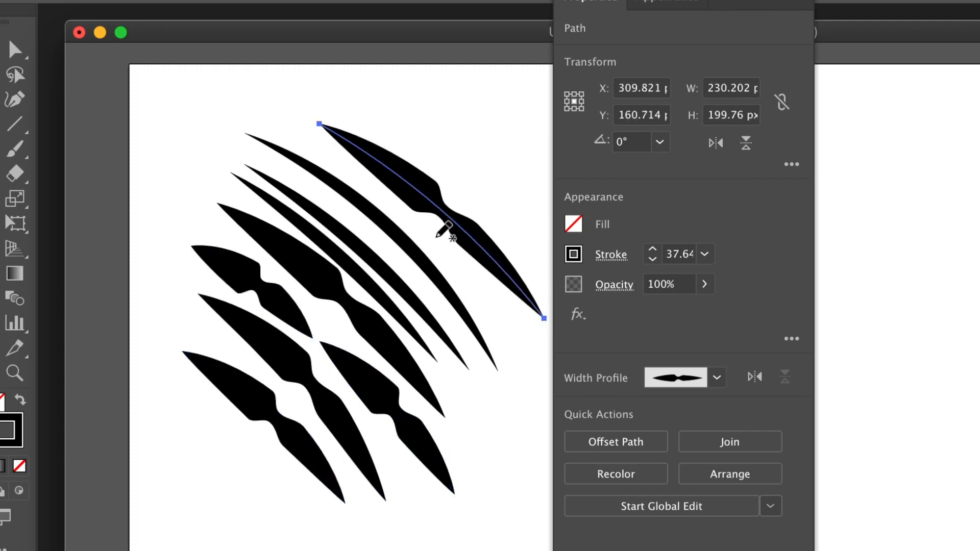
Draw a short pencil stroke at the cluster's right edge and colour its stroke red.
left_click_drag(320, 123, 446, 253)
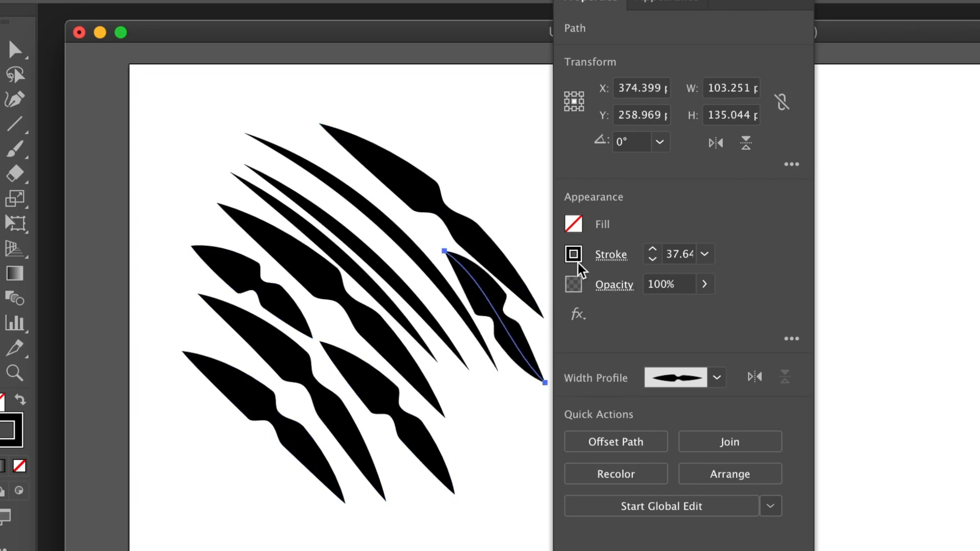
left_click(573, 255)
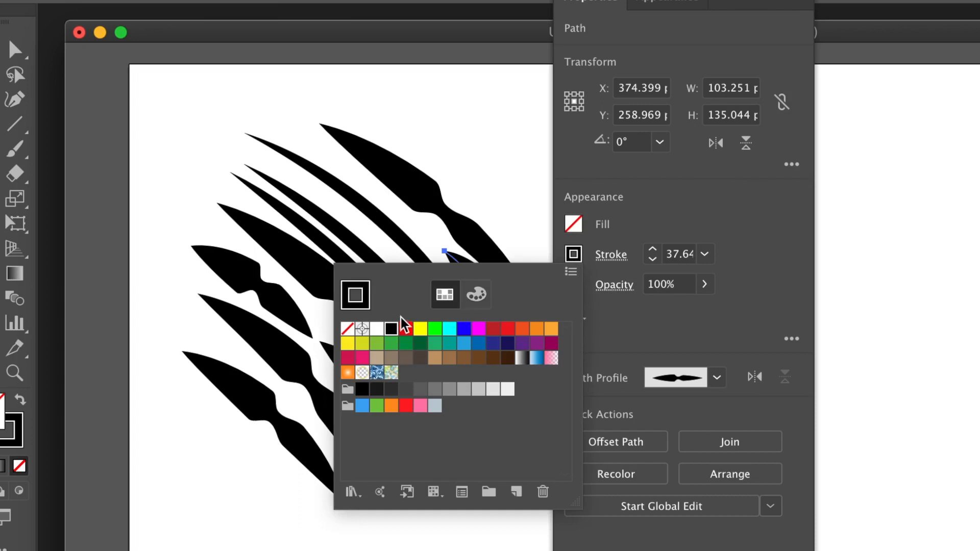
left_click(404, 327)
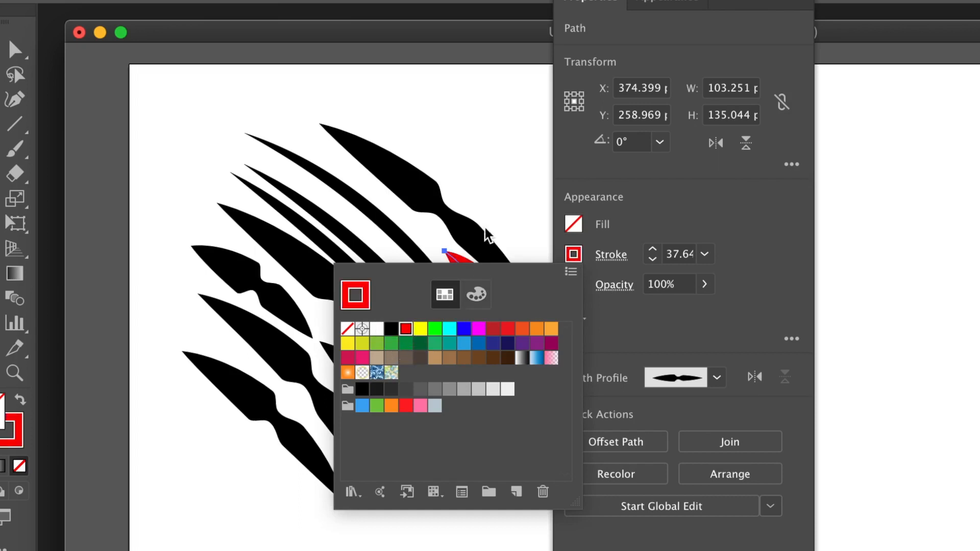